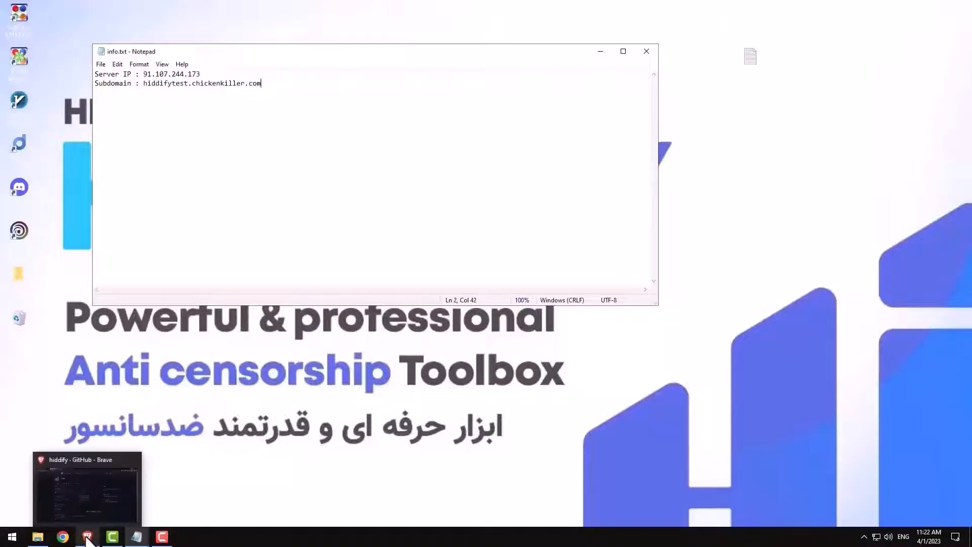
Bring up Brave and open the hiddify-config repository on GitHub.
left_click(86, 536)
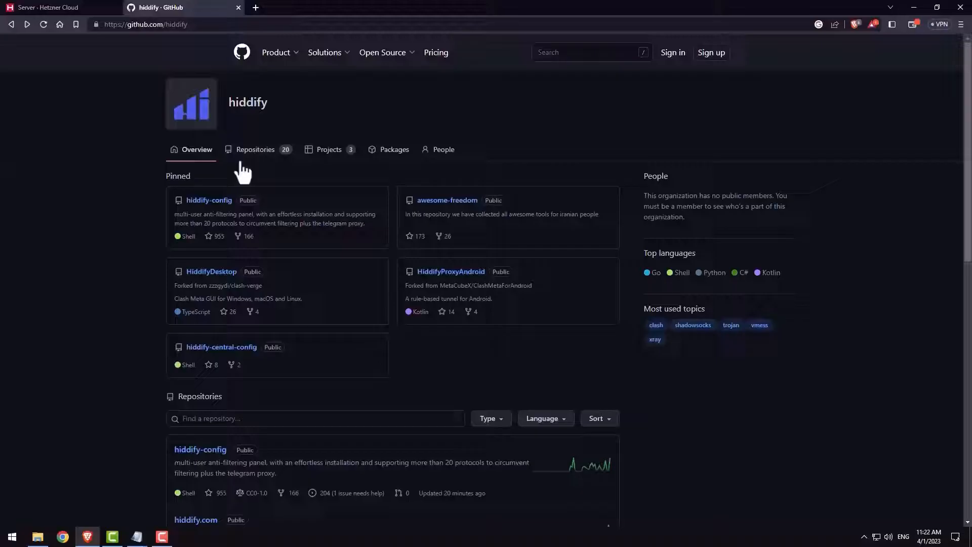
left_click(209, 201)
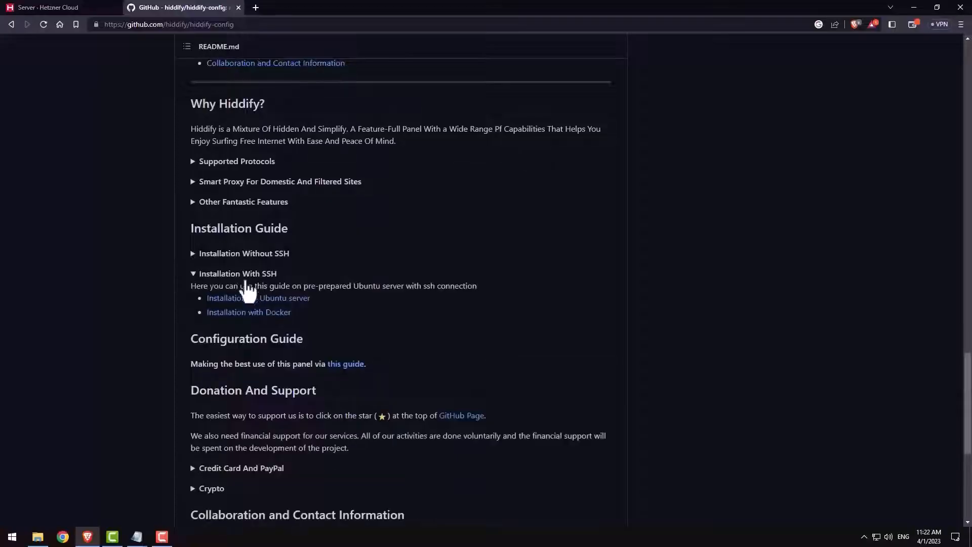
mouse_move(257, 298)
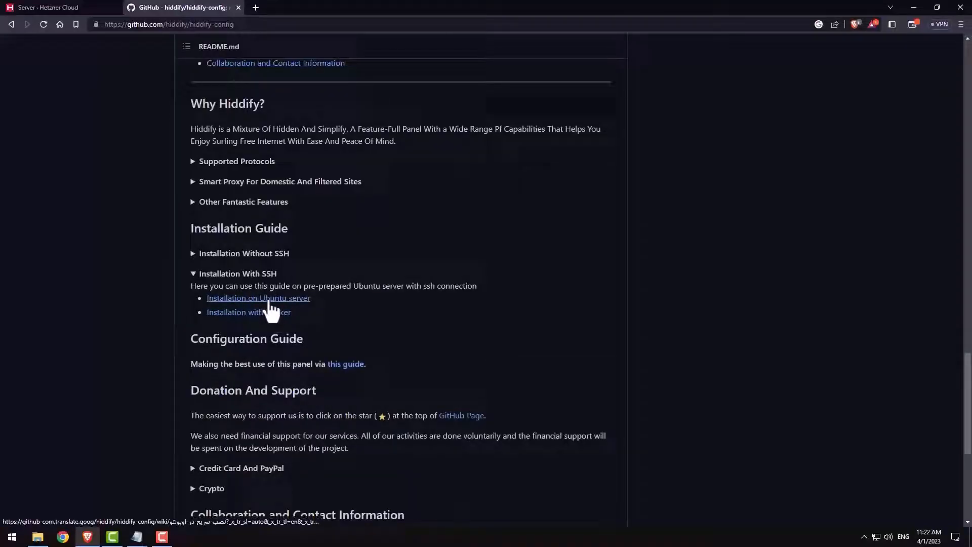
Open 'Installation on Ubuntu server' and copy its one-line sudo apt update install command.
left_click(257, 298)
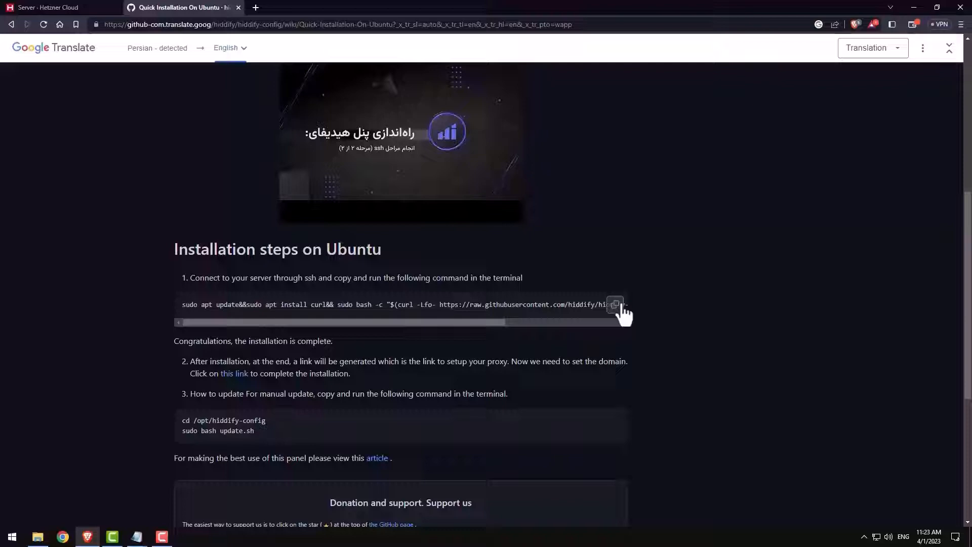
left_click(614, 304)
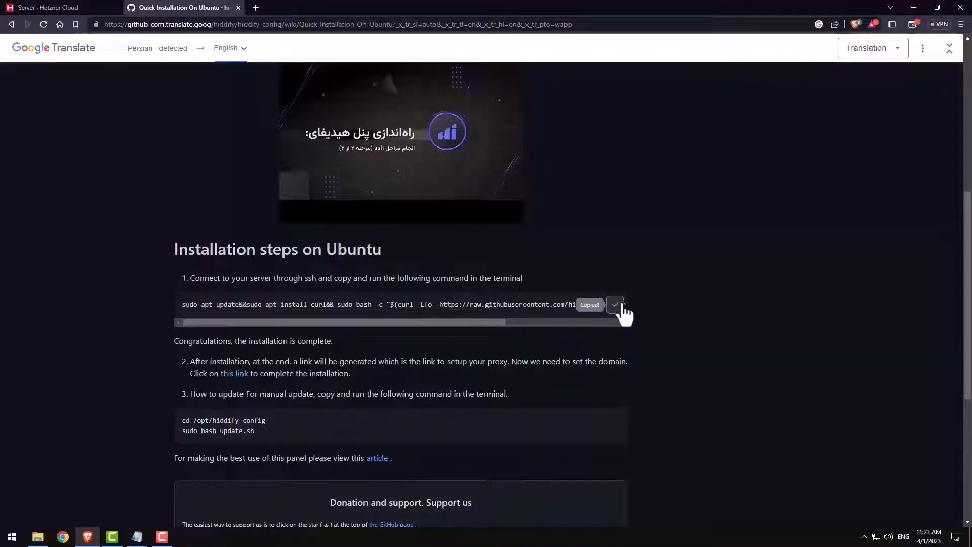
left_click(112, 536)
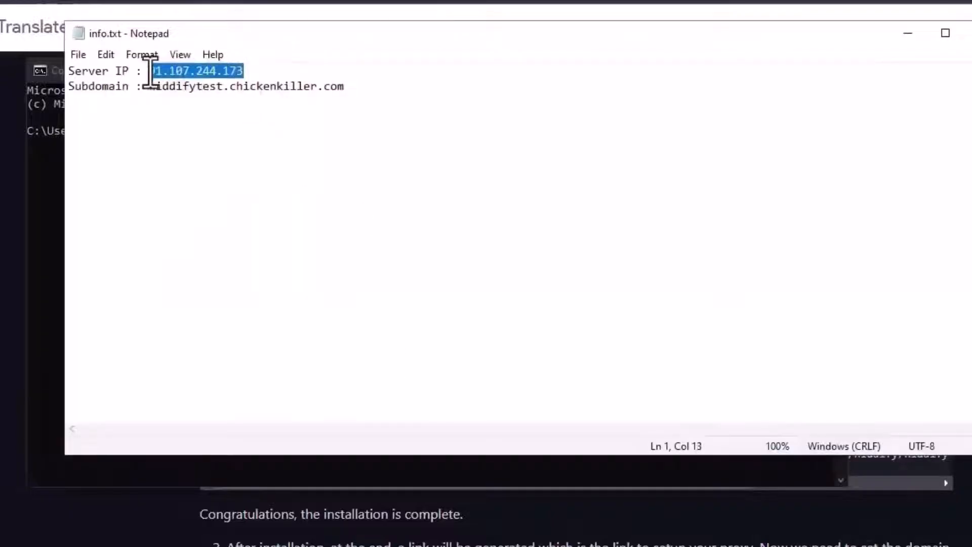
SSH as root to 91.107.244.173 and run the copied Hiddify install command.
left_click(56, 70)
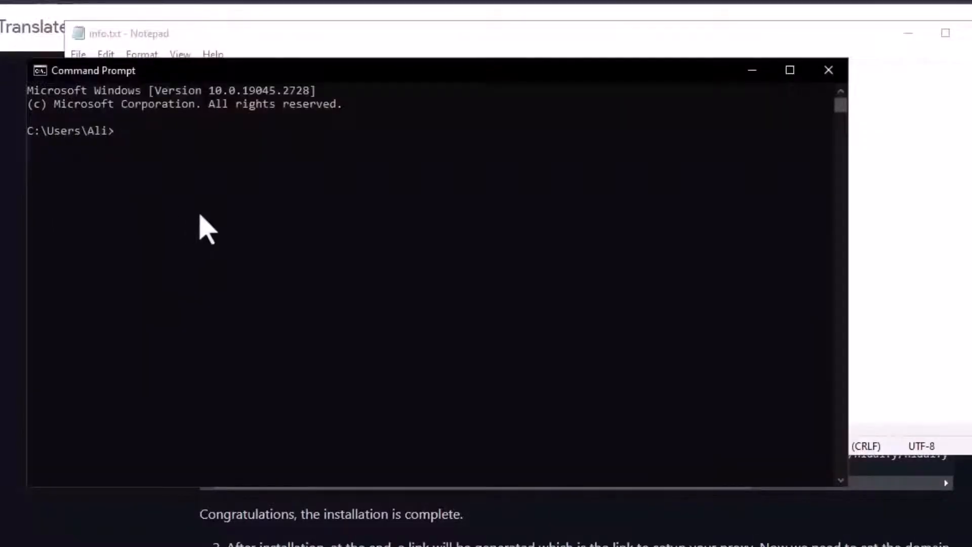
type("ssh root@")
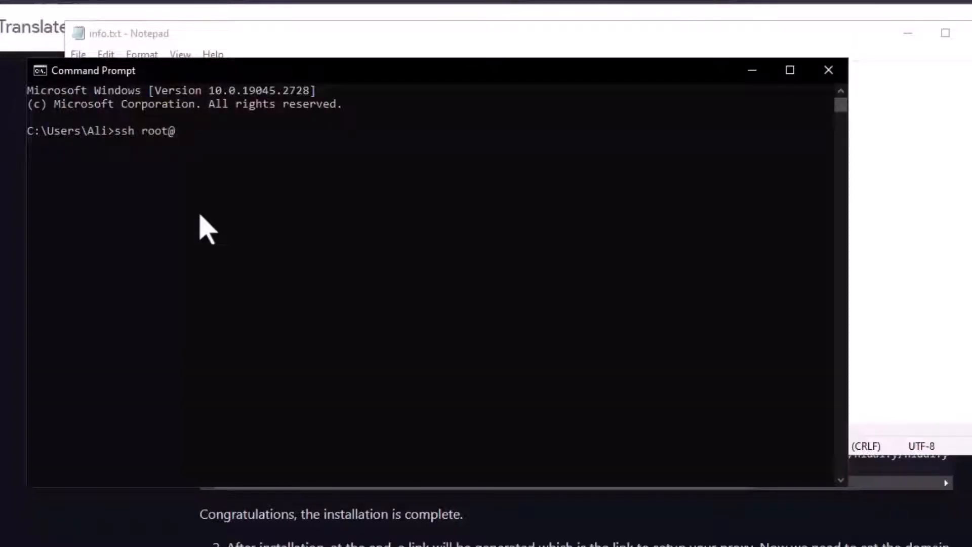
type("91.107.244.173")
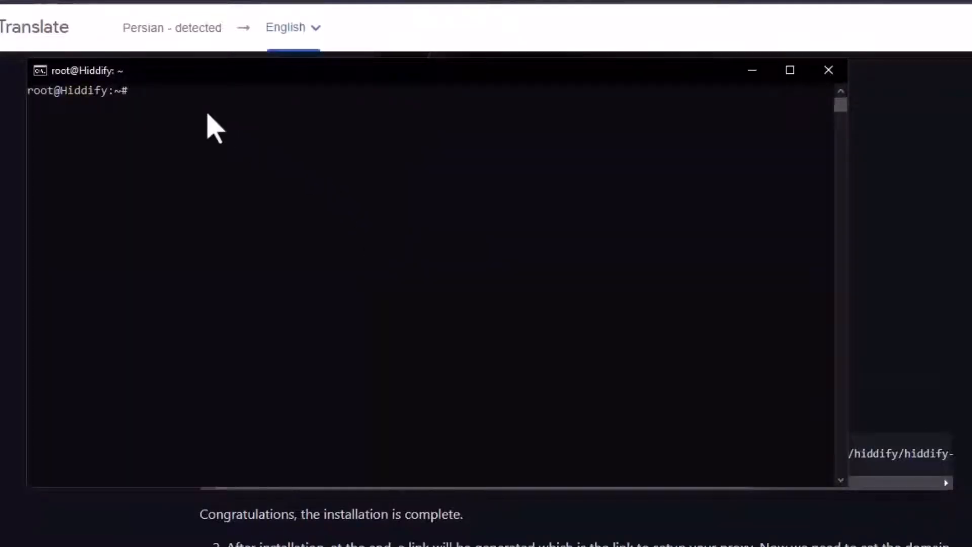
type("sudo apt update&&sudo apt install curl&& sudo bash -c \"$(curl -Lfo- https://raw.githubusercontent.com/hiddify/hiddify-config/main/common/download_install.sh)\"")
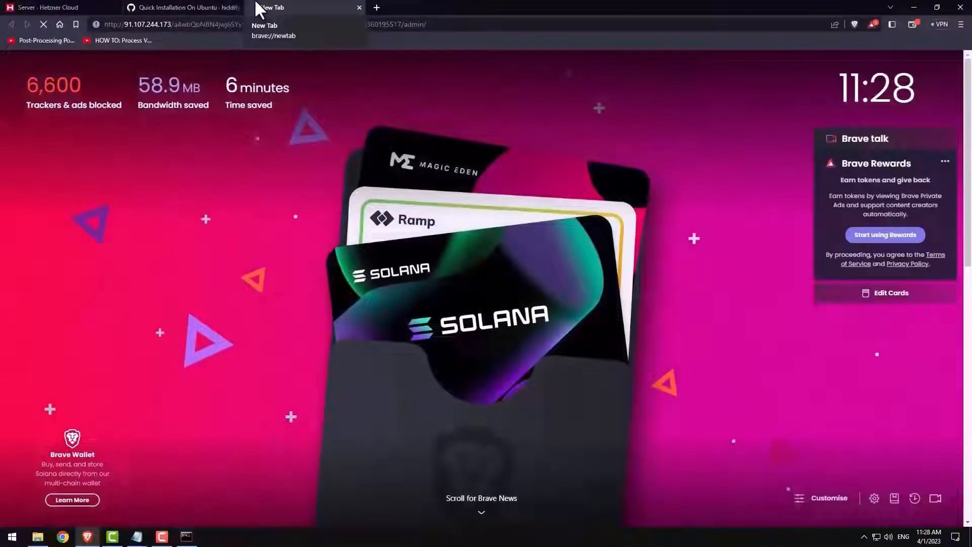
Load the generated admin link and open the quick setup from the yellow notice.
left_click(304, 8)
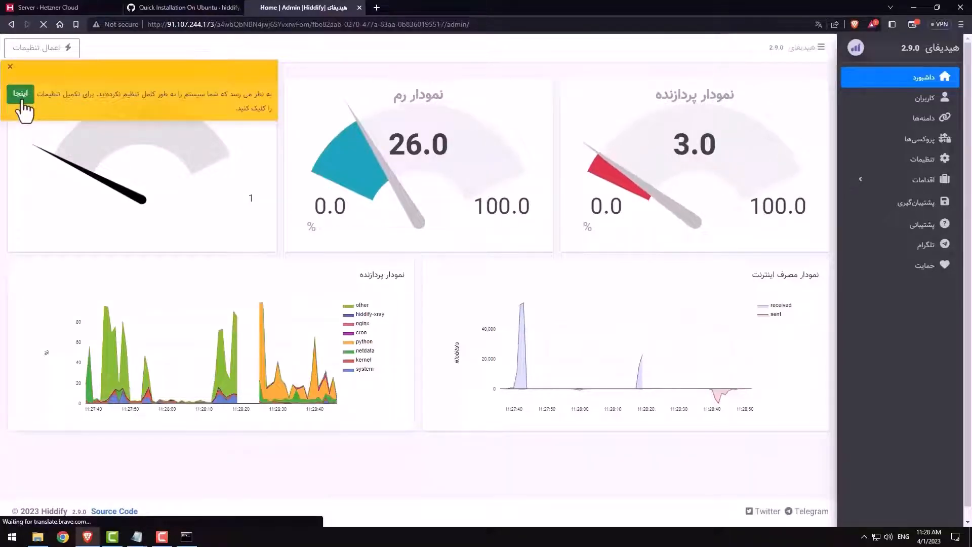
left_click(19, 93)
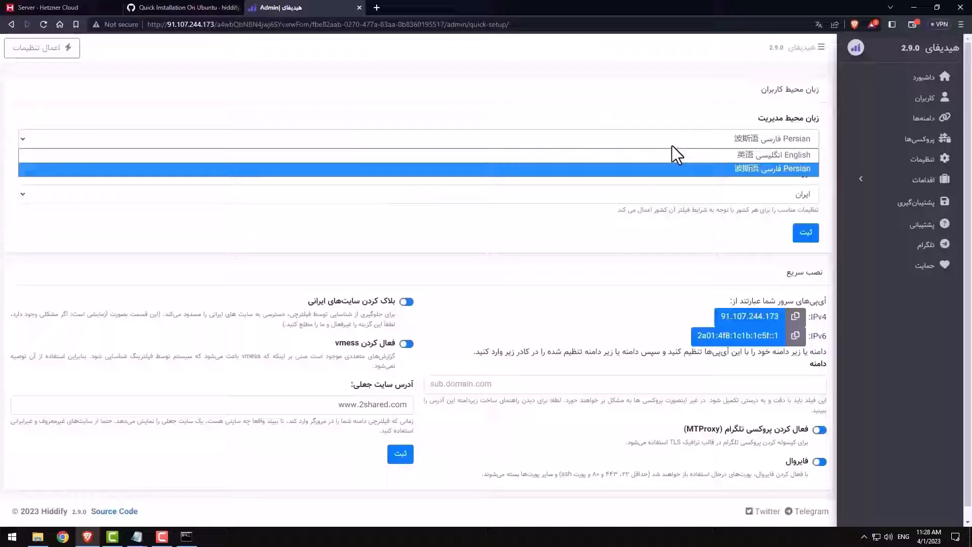
Submit English as admin language and enter hiddifytest.chickenkiller.com as the domain.
left_click(773, 154)
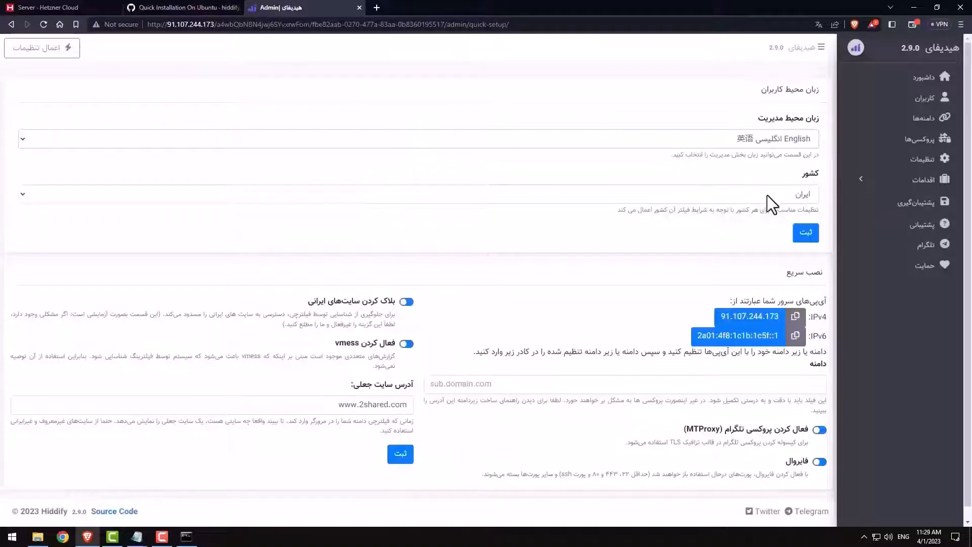
scroll("down", 3)
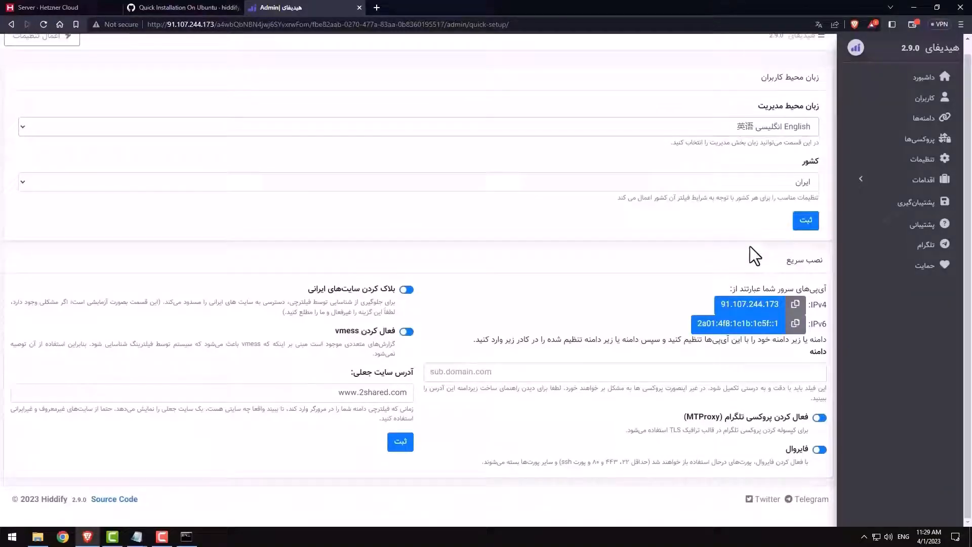
type("hiddifytest.chickenkiller.com")
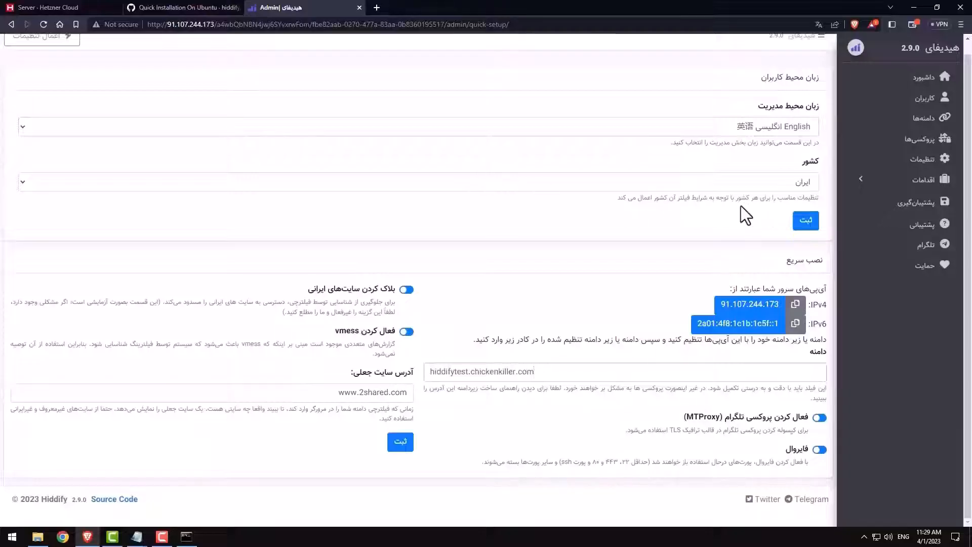
left_click(804, 220)
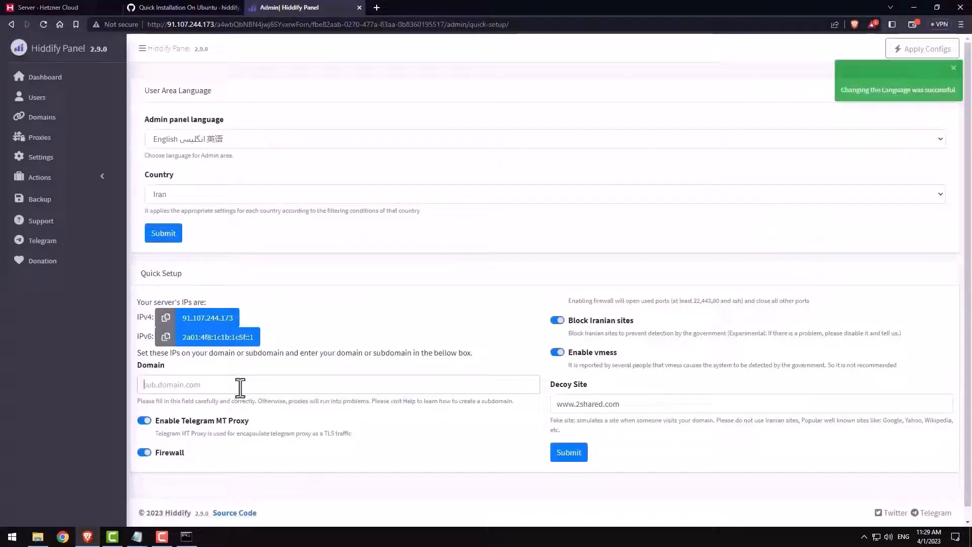
type("hiddifytest.chickenkiller.com")
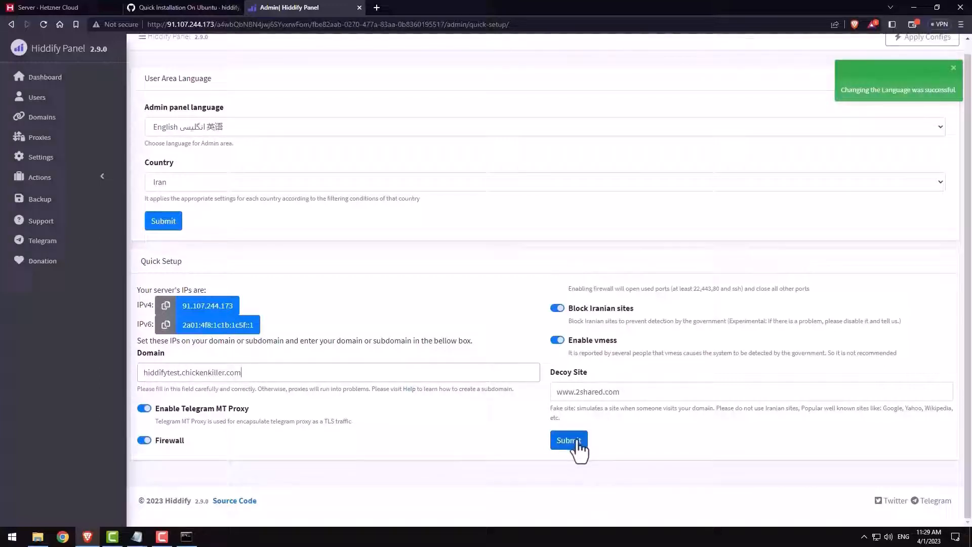
Submit Quick Setup with hiddifytest.chickenkiller.com and wait for the admin links to appear.
left_click(567, 439)
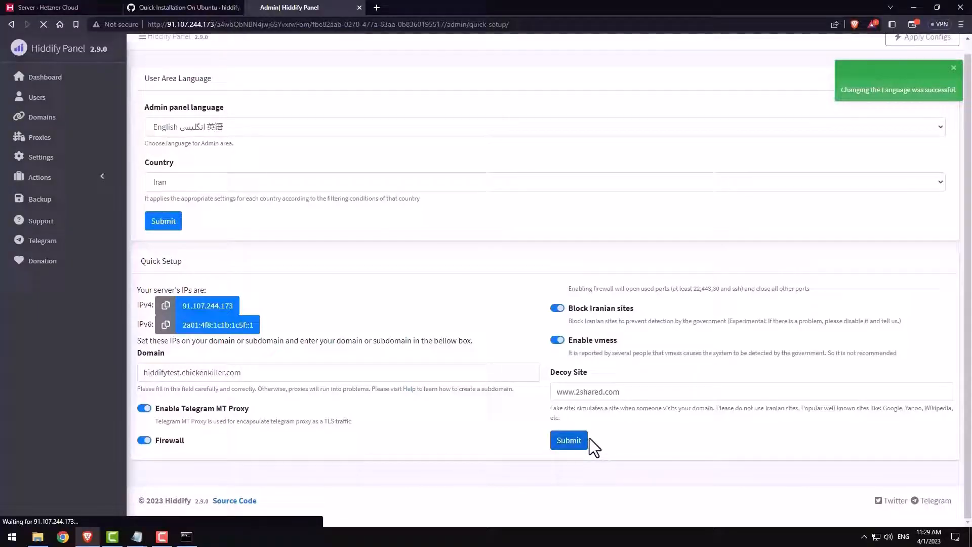
left_click(567, 440)
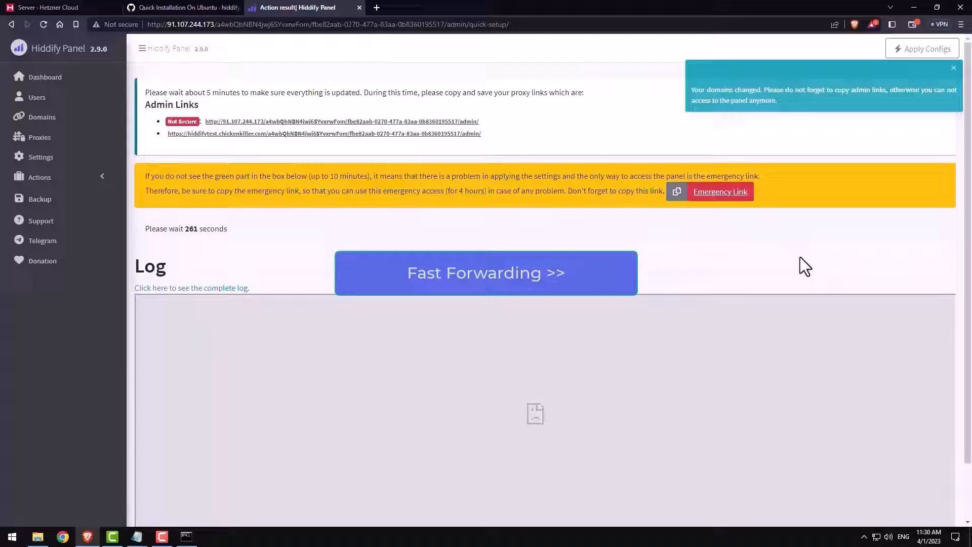
mouse_move(734, 265)
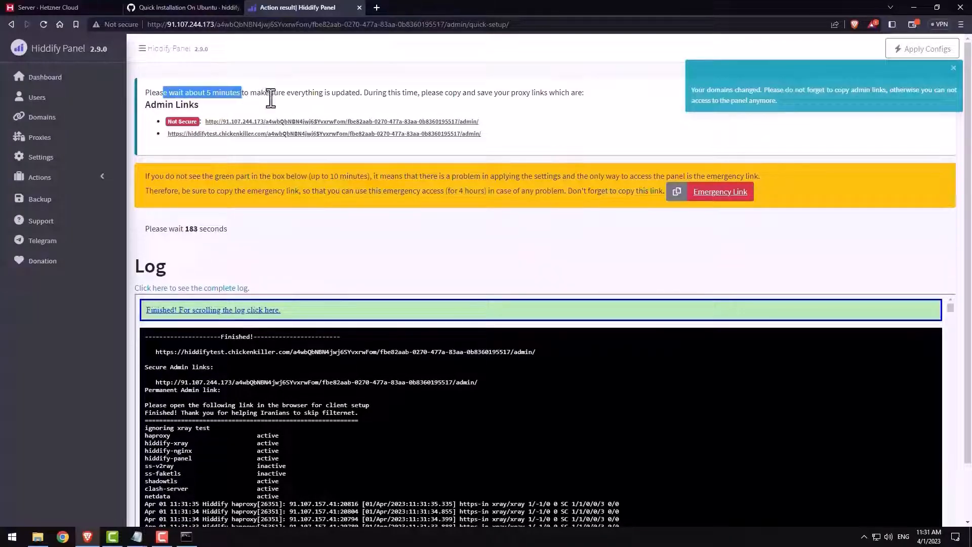
mouse_move(334, 223)
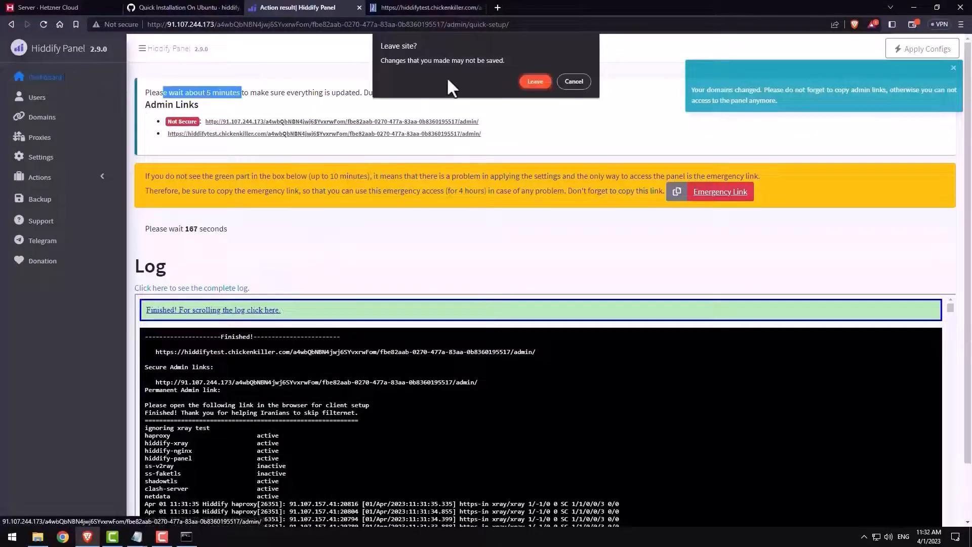
Leave the results page for the dashboard and dismiss the emergency-link reminder.
left_click(534, 81)
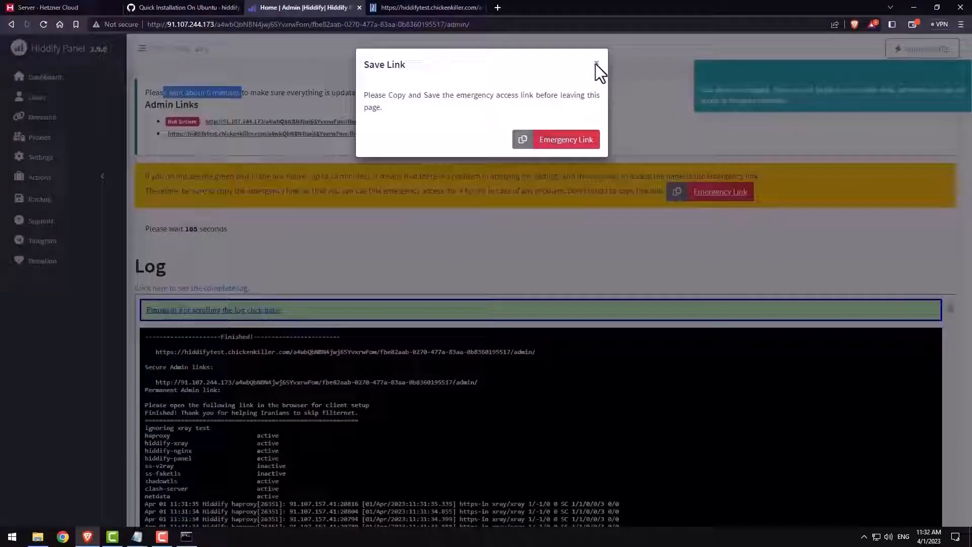
left_click(596, 66)
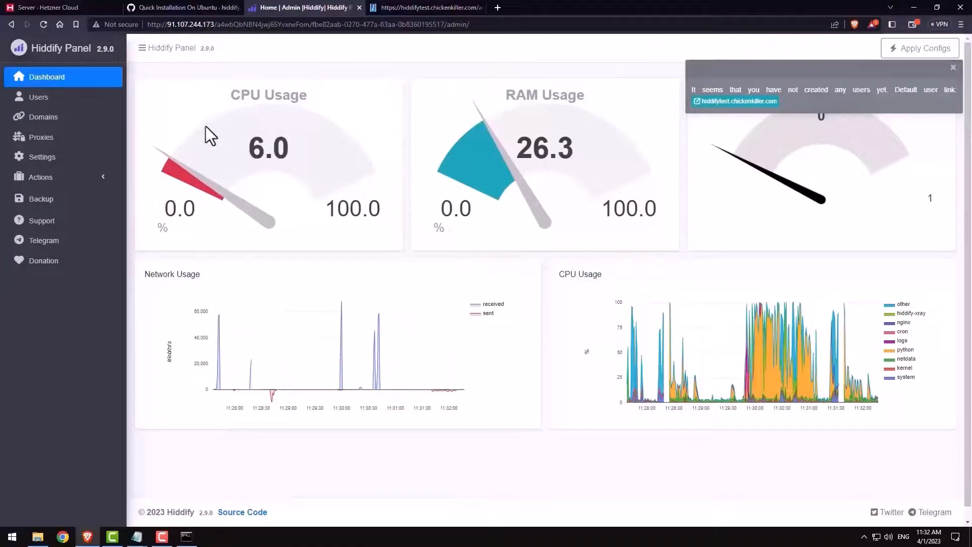
mouse_move(522, 281)
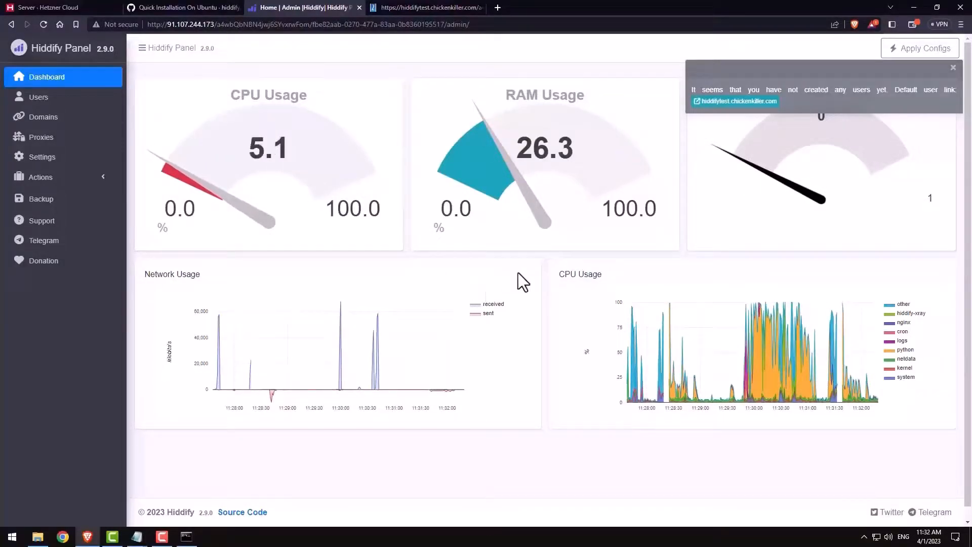